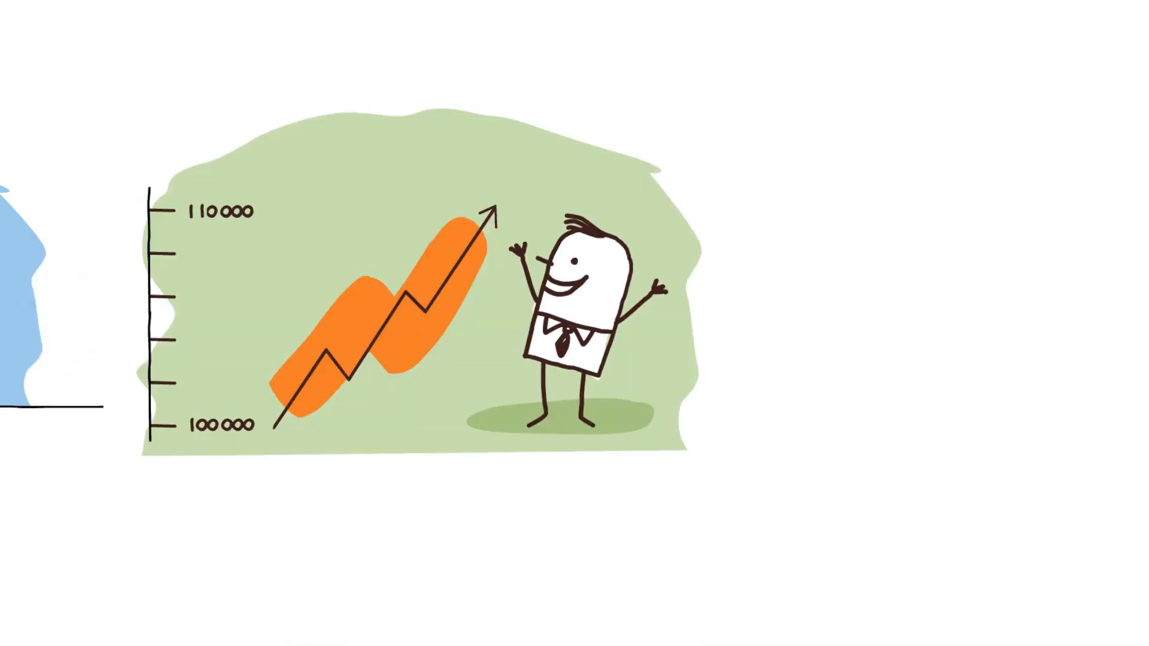
{"action": "type", "text": "YOU"}
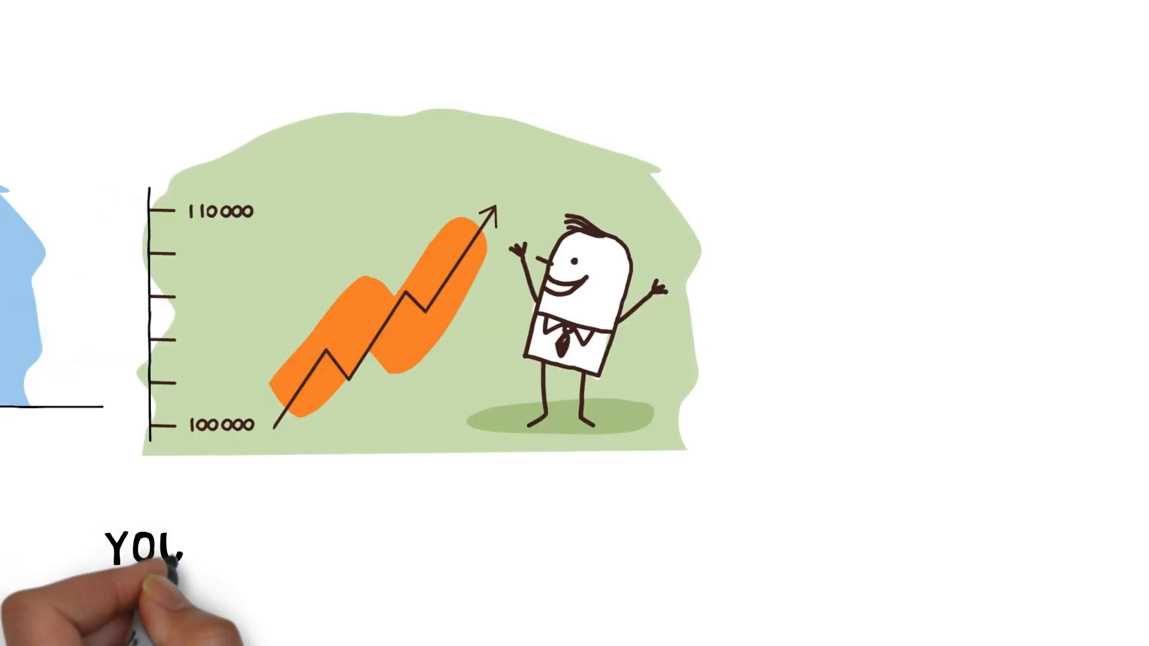